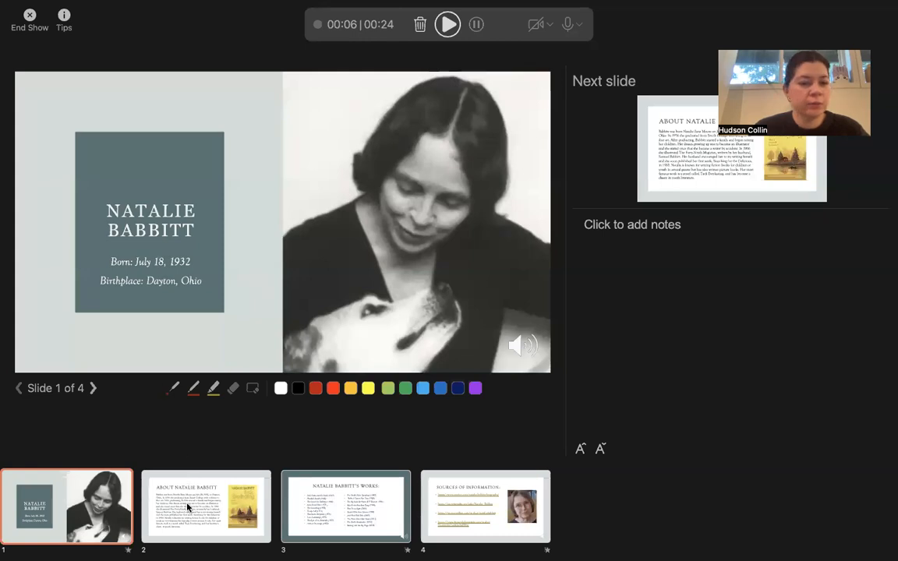
Advance the recorded presentation to slide 4 of 4, Sources of Information
left_click(446, 25)
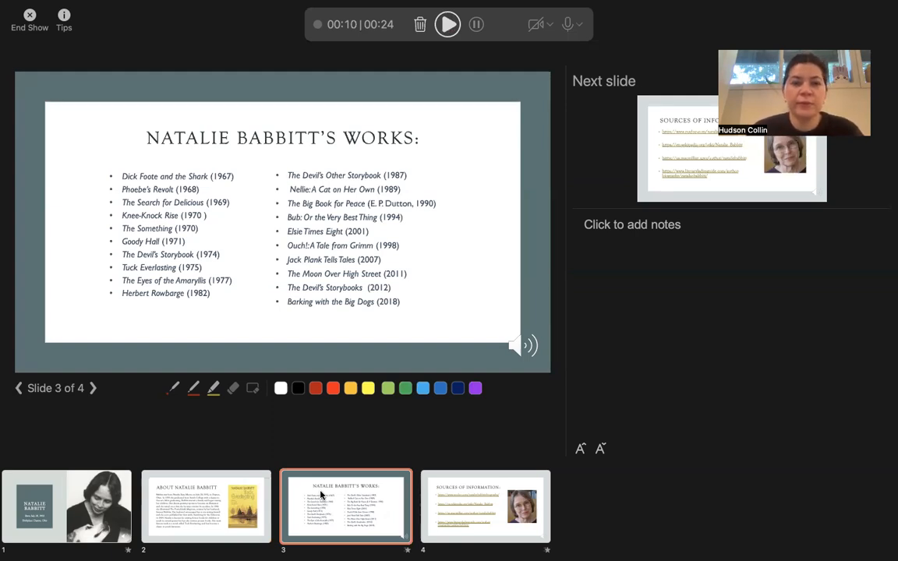
mouse_move(455, 490)
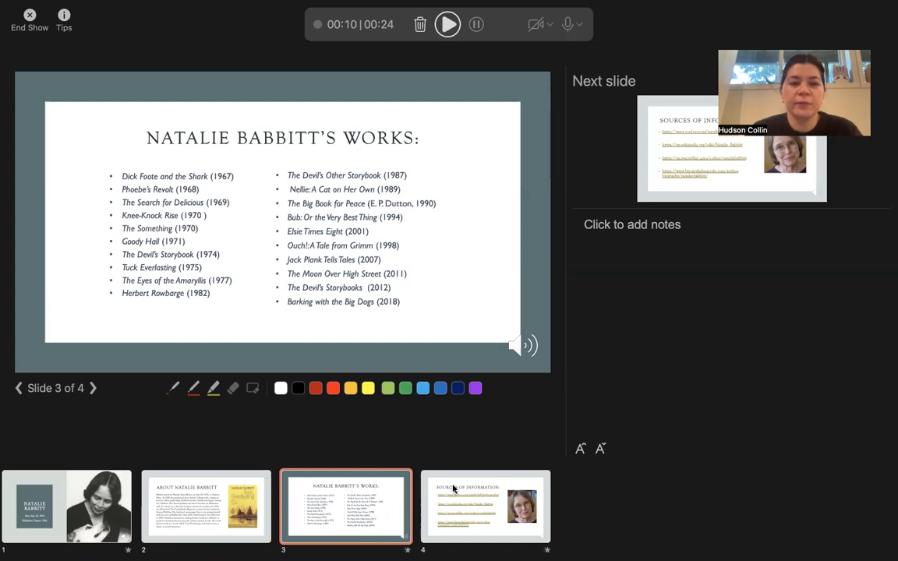
left_click(93, 388)
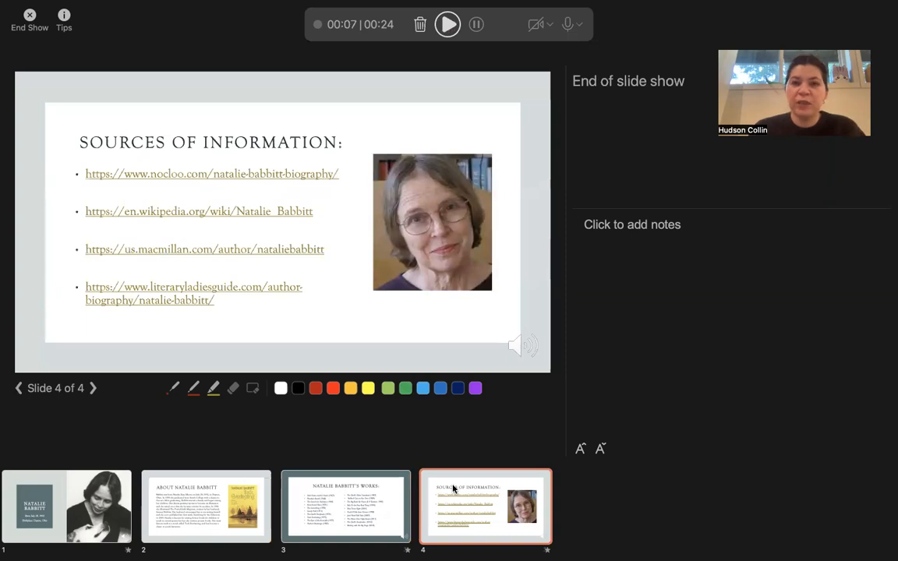
mouse_move(521, 6)
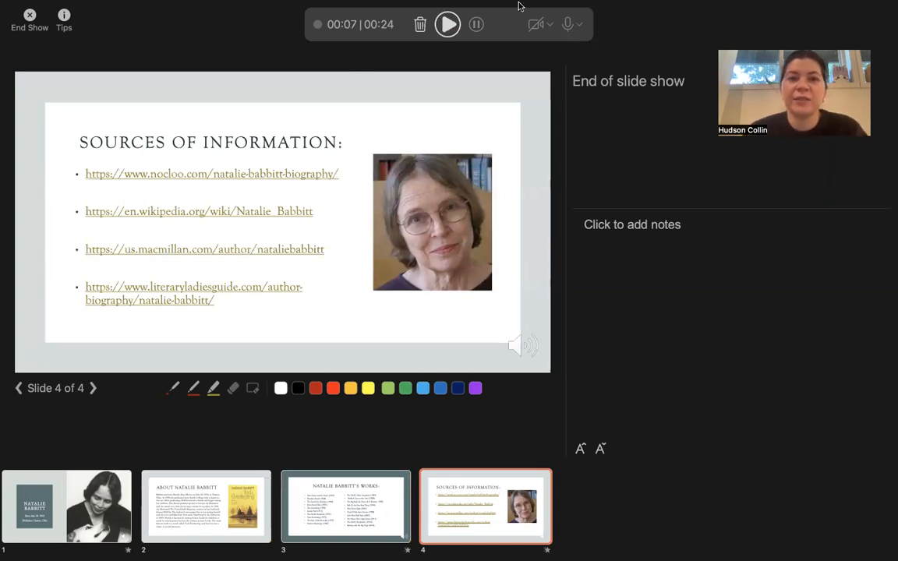
mouse_move(690, 34)
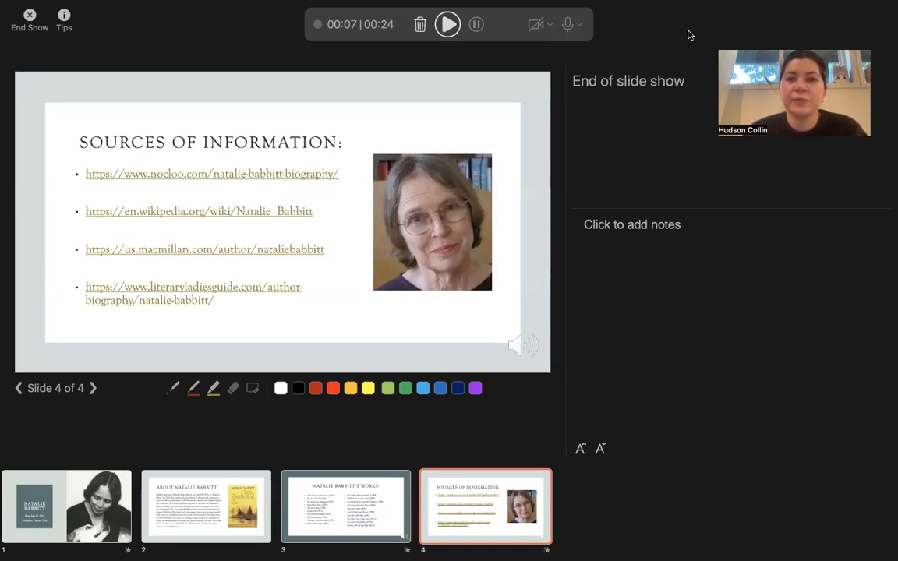